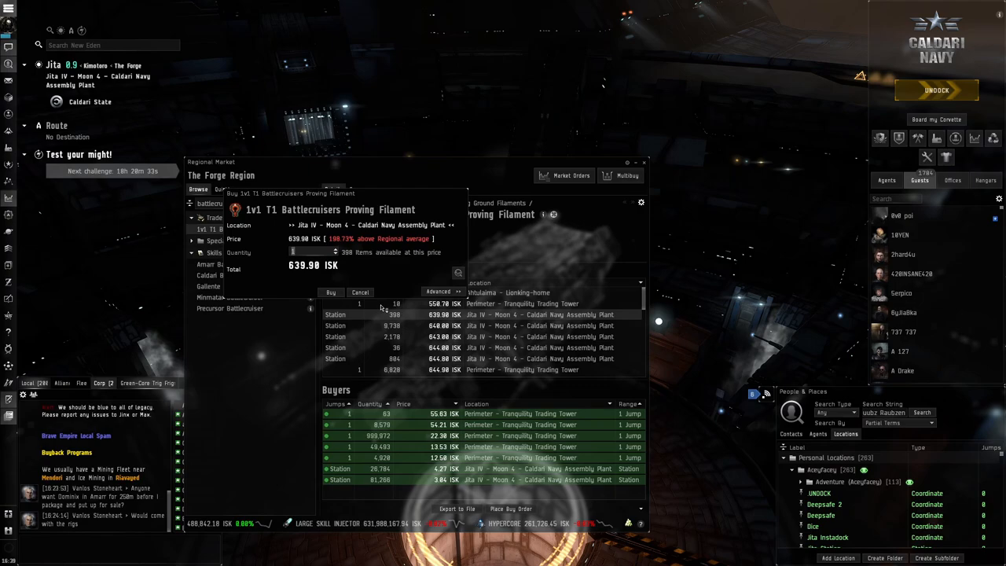
Select the Drake Abyss PVP cargo holding Scourge Javelin and Scourge Rage Heavy missiles.
click(360, 293)
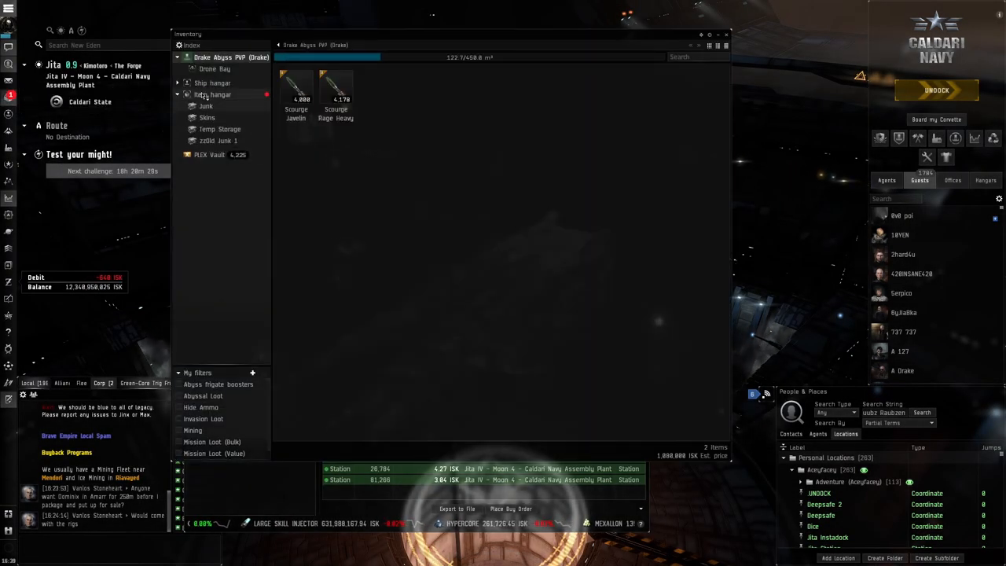
Browse the hangar's proving filaments, then close the Inventory and Regional Market windows.
click(212, 94)
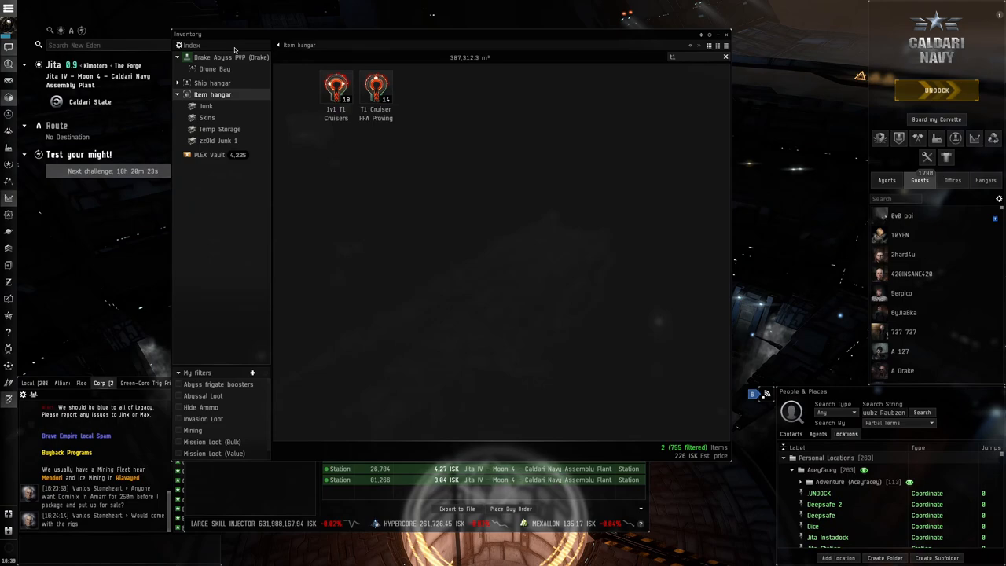
click(226, 56)
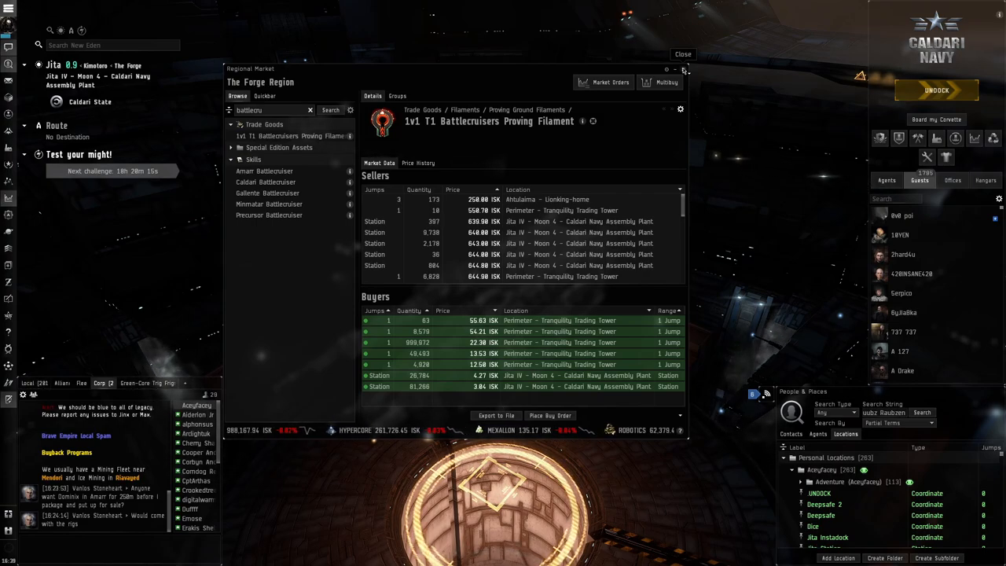
click(682, 54)
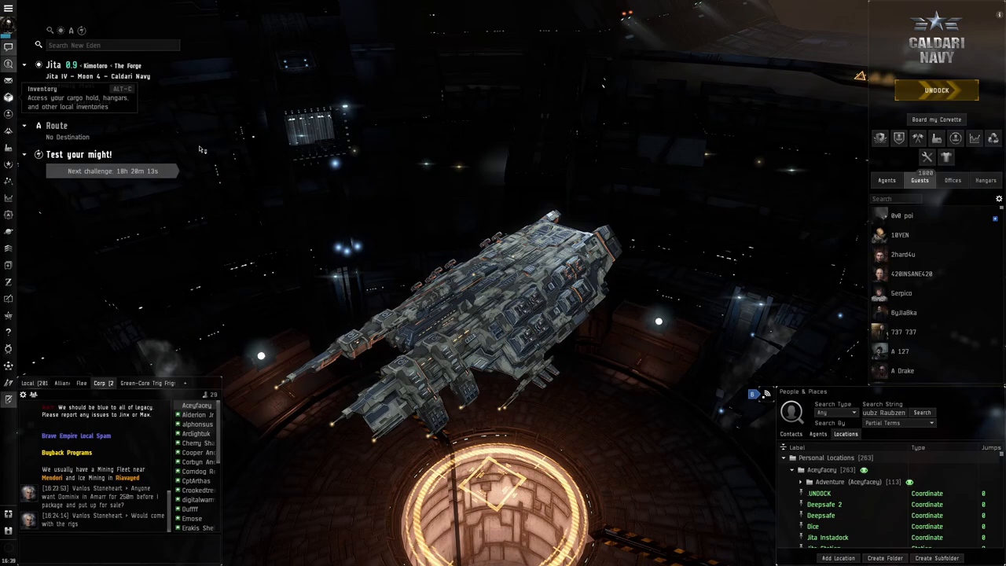
Open the Fitting window showing the Guristas-skinned Drake Abyss PVP fit at about 735 dps.
click(48, 88)
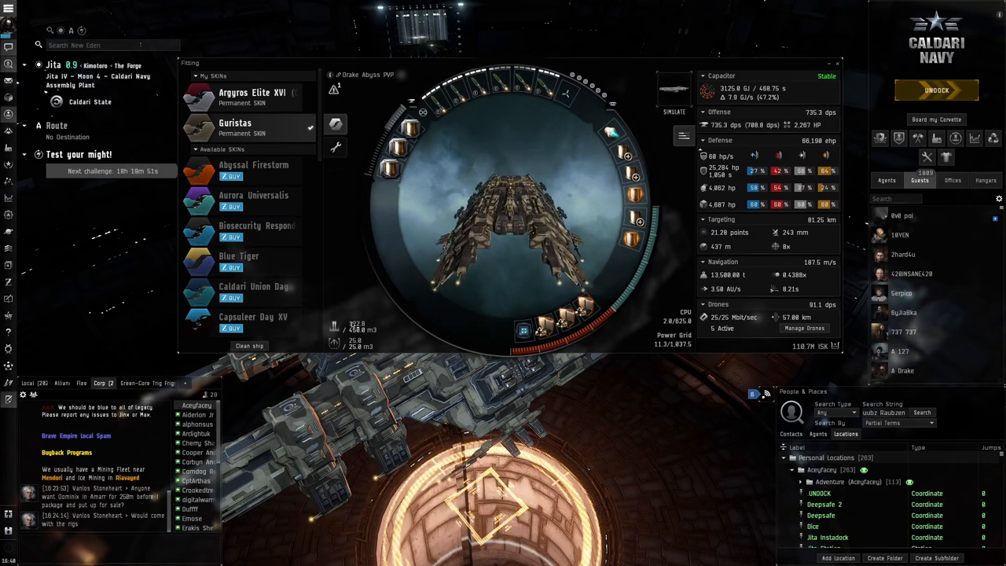
mouse_move(499, 91)
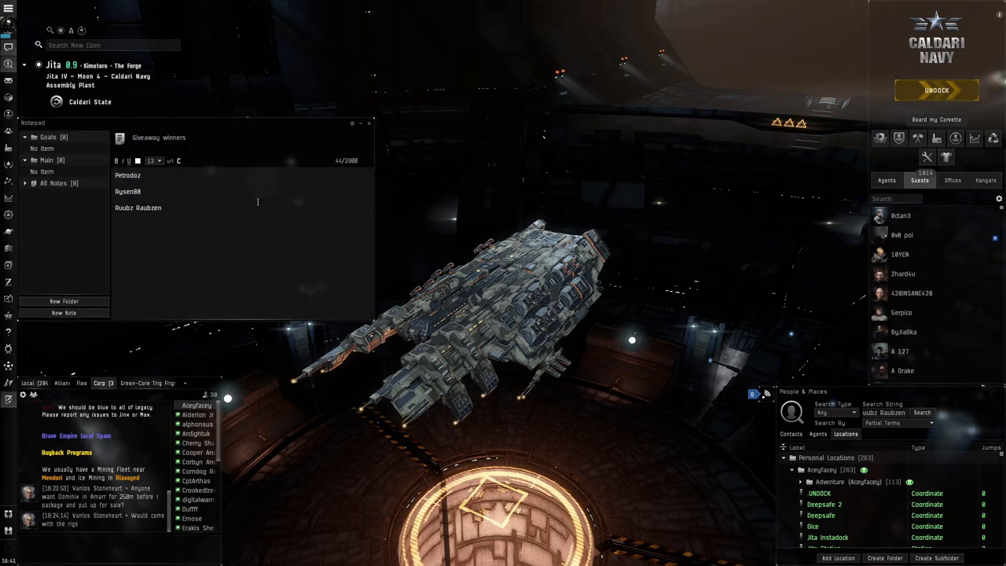
mouse_move(369, 126)
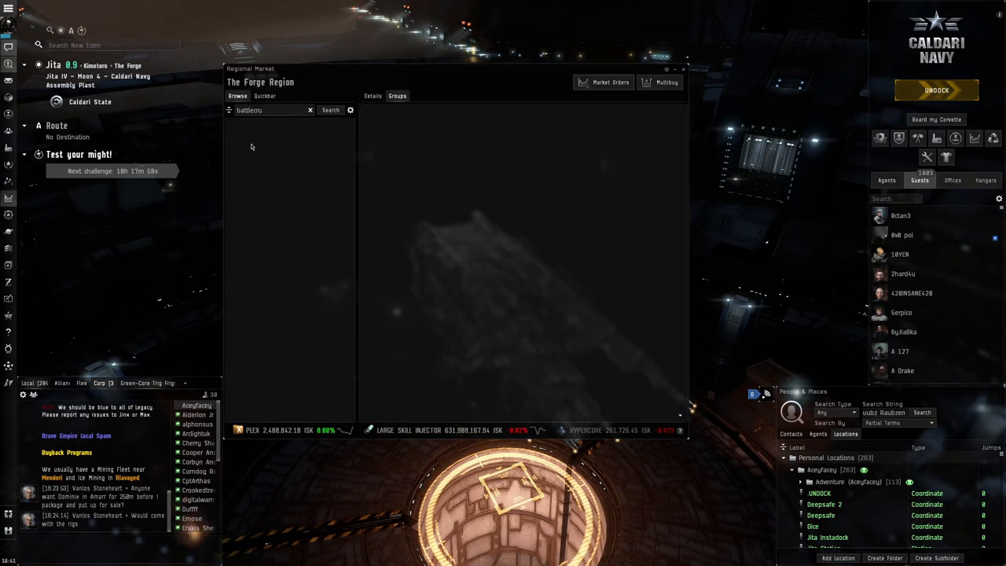
Search the Regional Market for 'caracal' SKINs, then close the Market window.
click(328, 110)
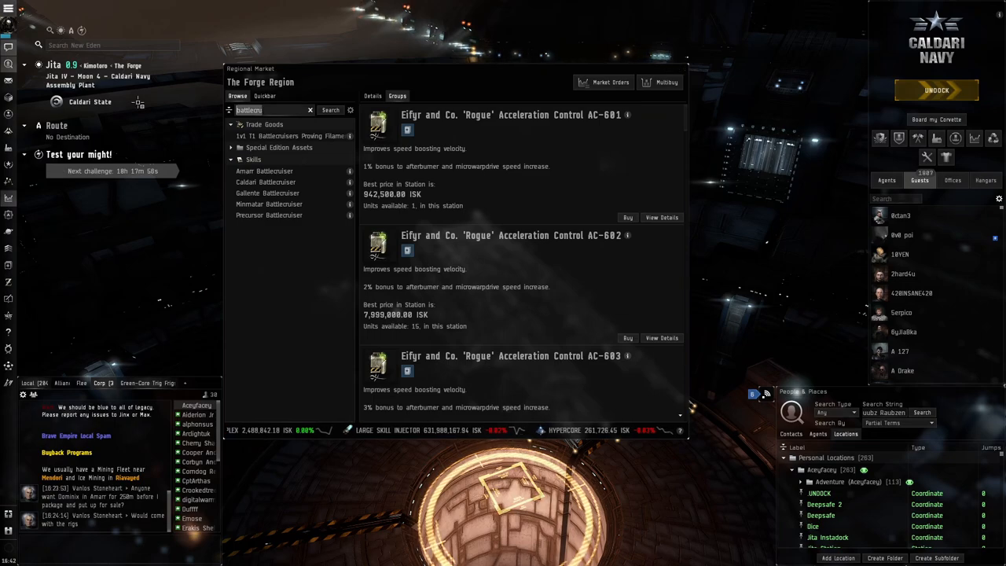
text(caracal)
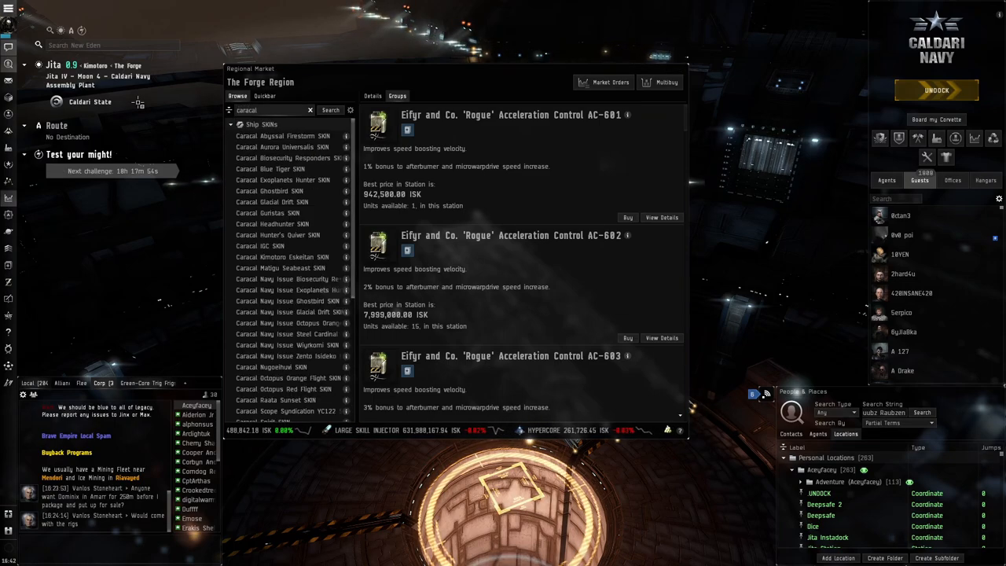
click(288, 280)
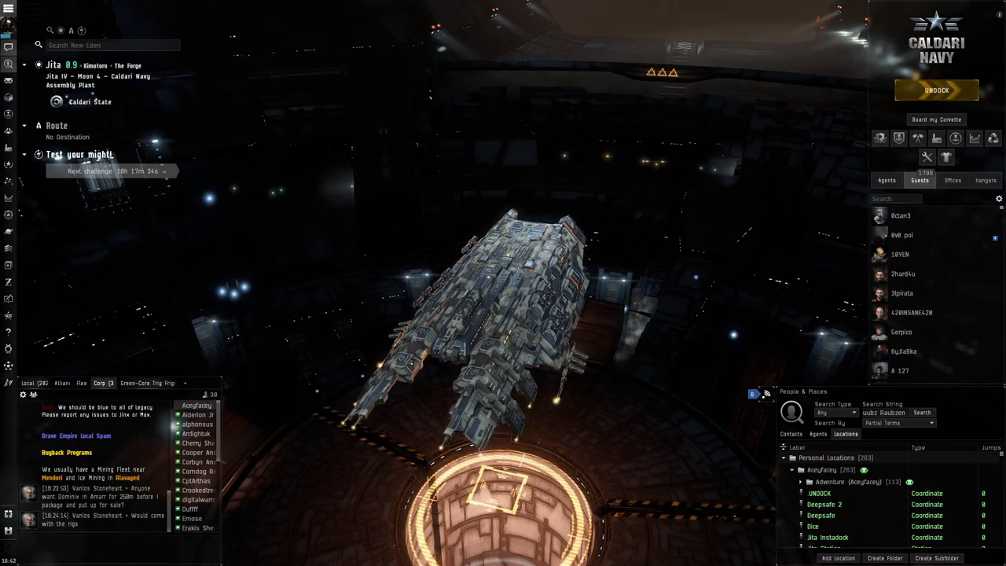
mouse_move(555, 174)
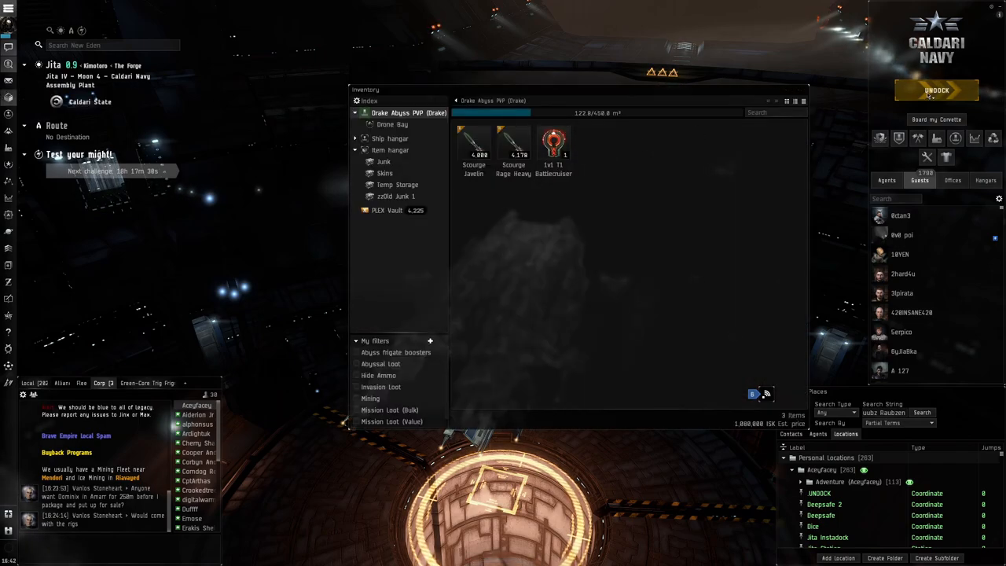
Undock the Drake from Jita IV - Moon 4 into space.
click(933, 90)
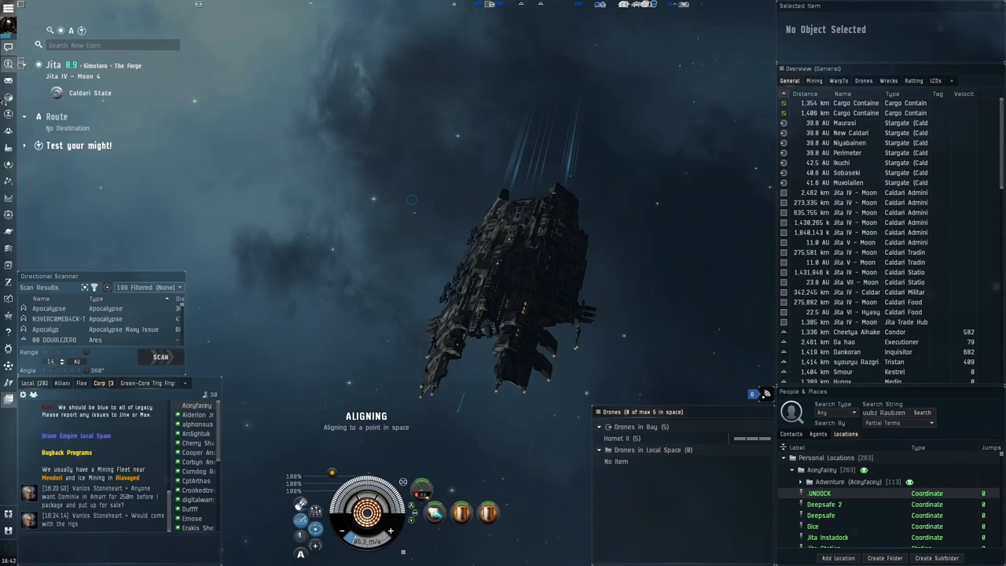
Use and activate the 1v1 T1 Battlecruisers Proving Filament from the cargo hold.
right_click(296, 133)
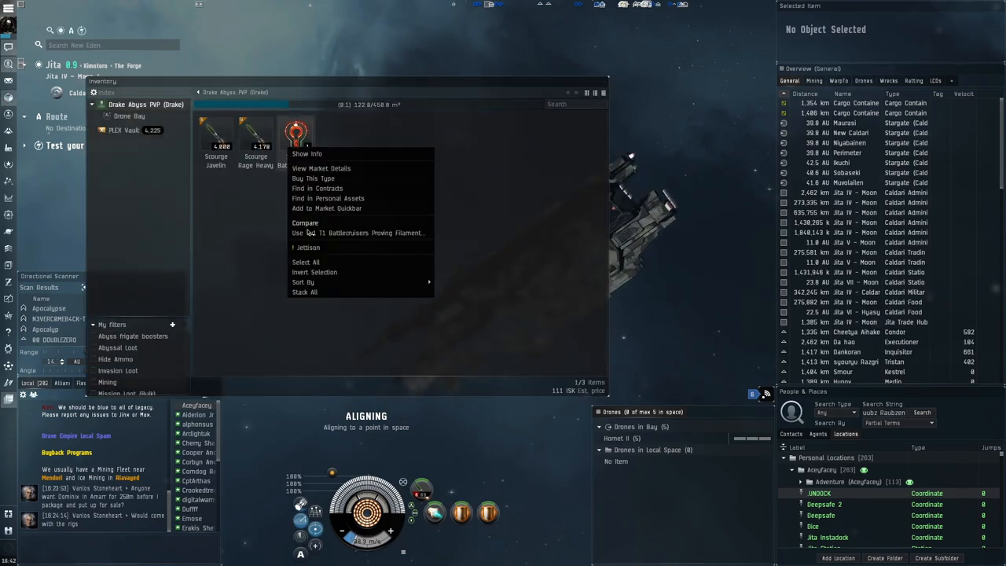
click(359, 233)
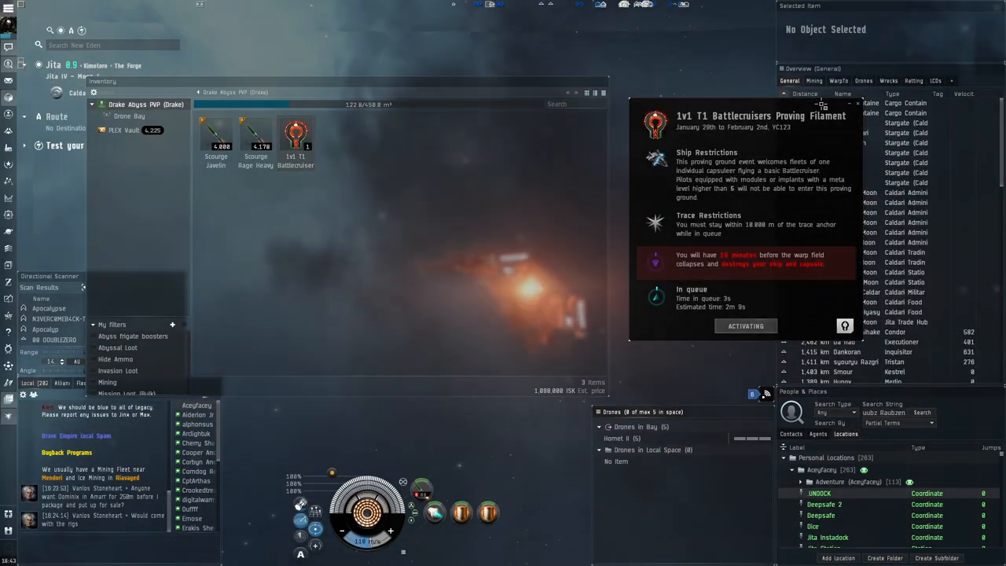
click(745, 326)
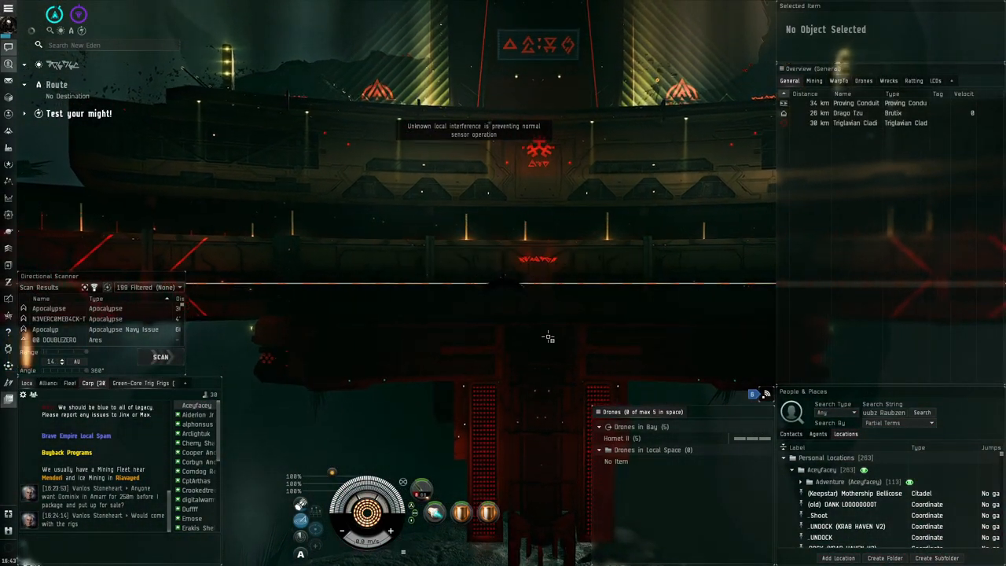
Engage Drago Tzu's Brutix with five Hornet II drones and show the Overview's Drones tab.
click(854, 112)
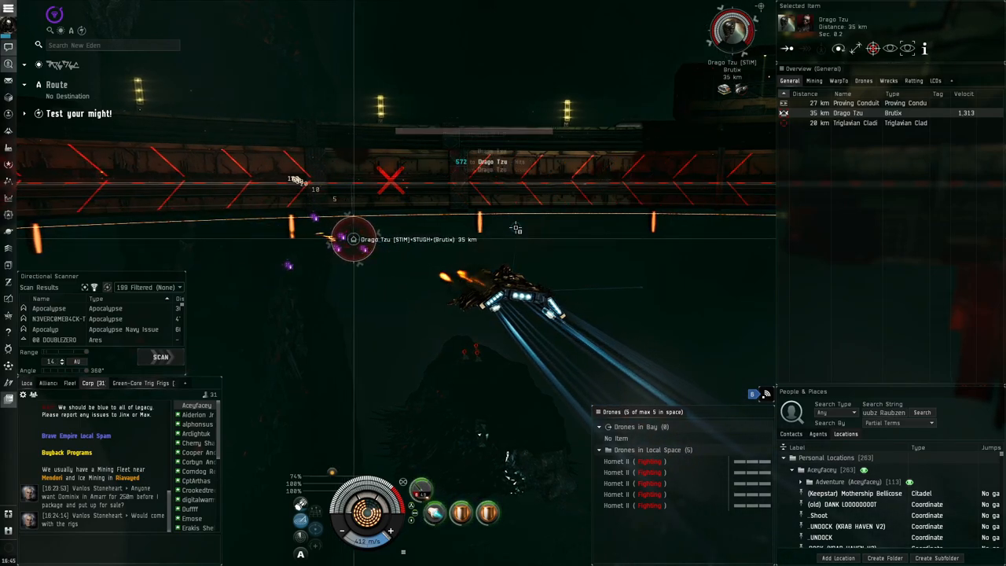
click(867, 79)
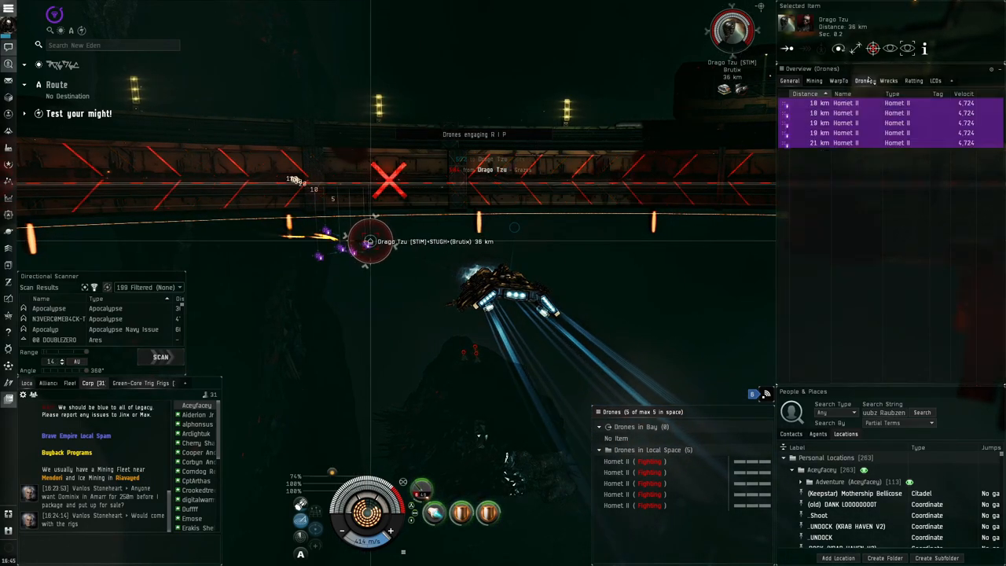